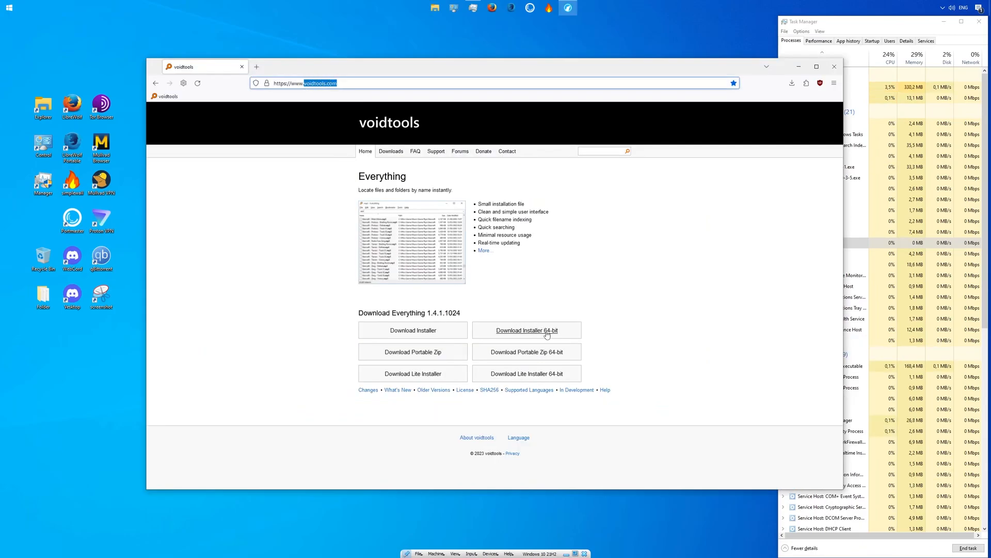
pyautogui.moveTo(550, 335)
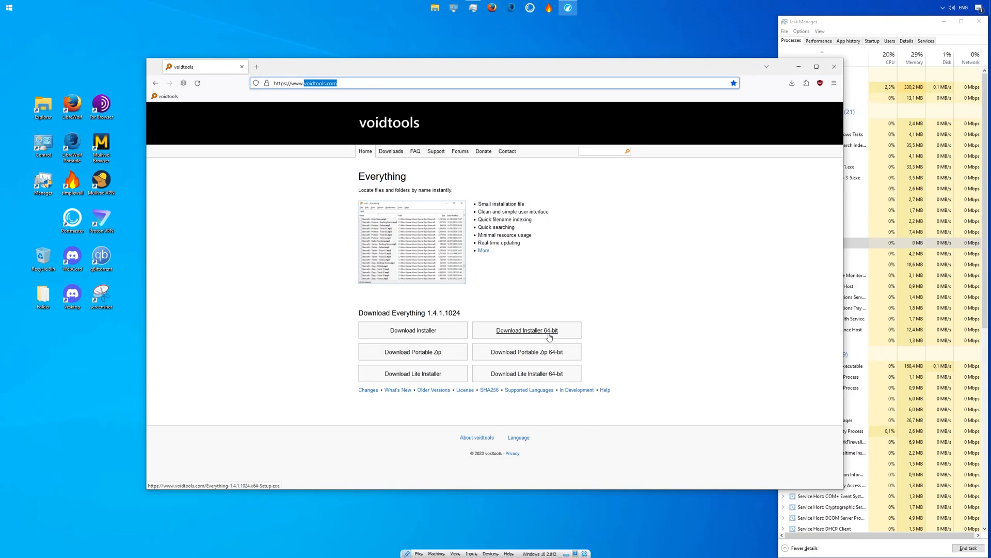
# Download the 64-bit Everything installer to Downloads, install it in English and launch Everything.
pyautogui.click(527, 330)
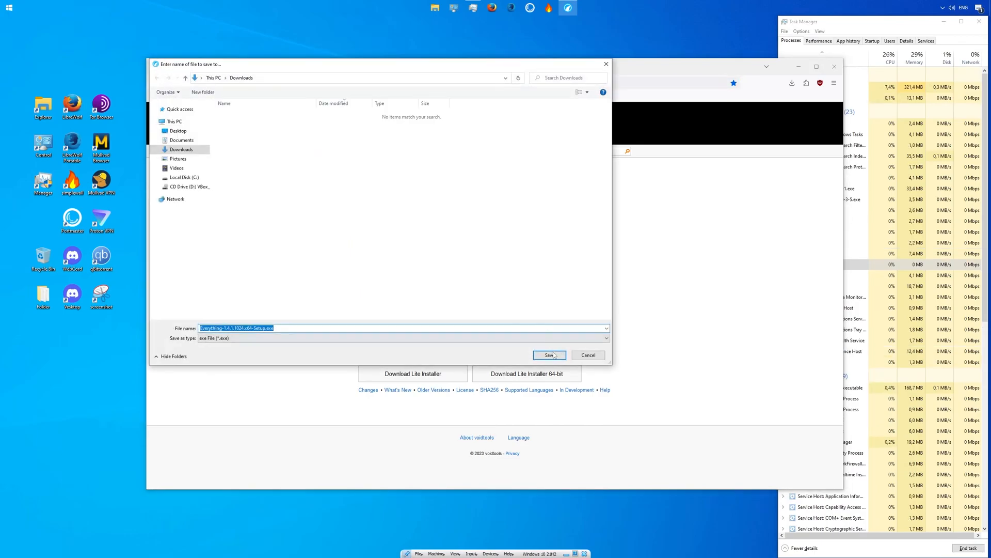
pyautogui.click(549, 355)
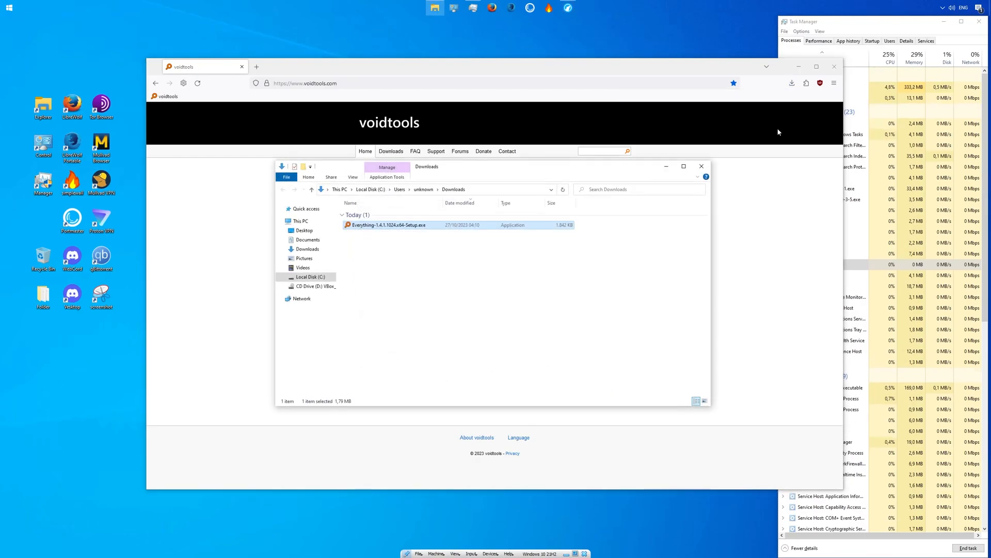
pyautogui.doubleClick(387, 225)
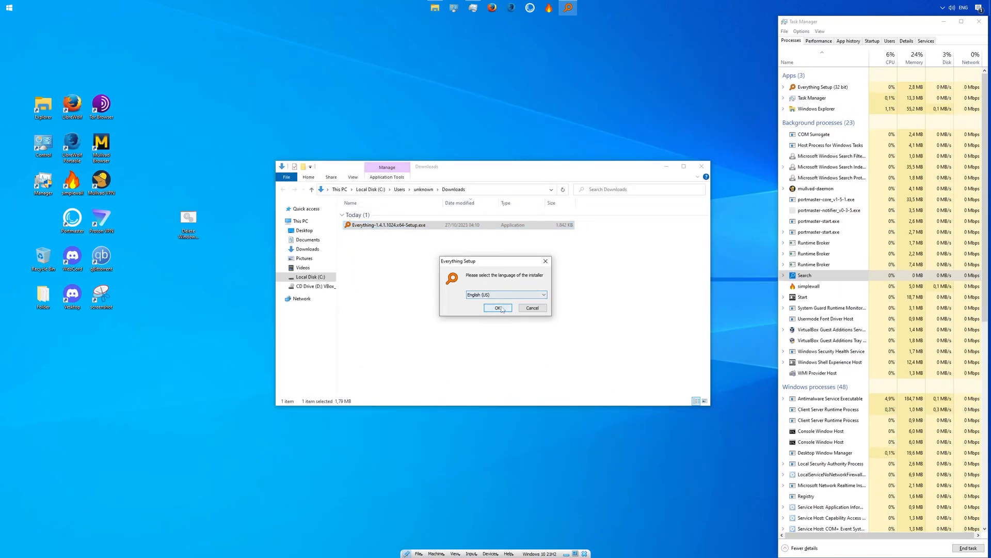
pyautogui.click(498, 308)
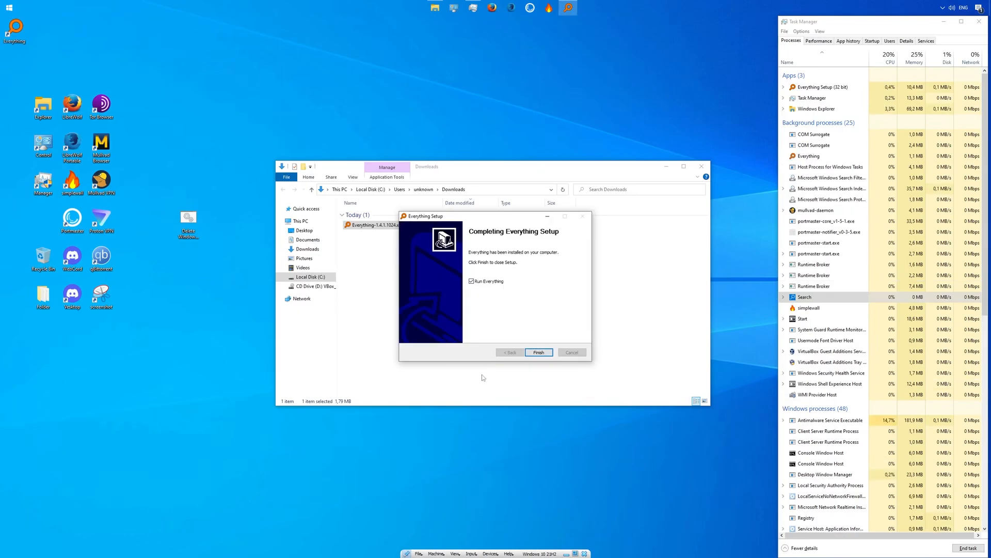
pyautogui.click(539, 352)
pyautogui.write('service control')
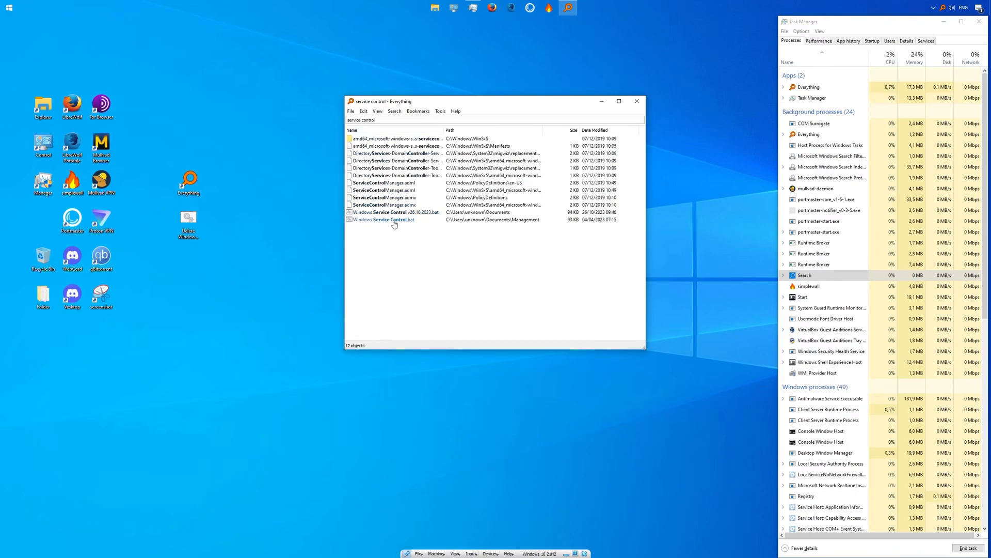
# Select the dated Windows Service Control .bat in Documents and show its file actions.
pyautogui.click(394, 212)
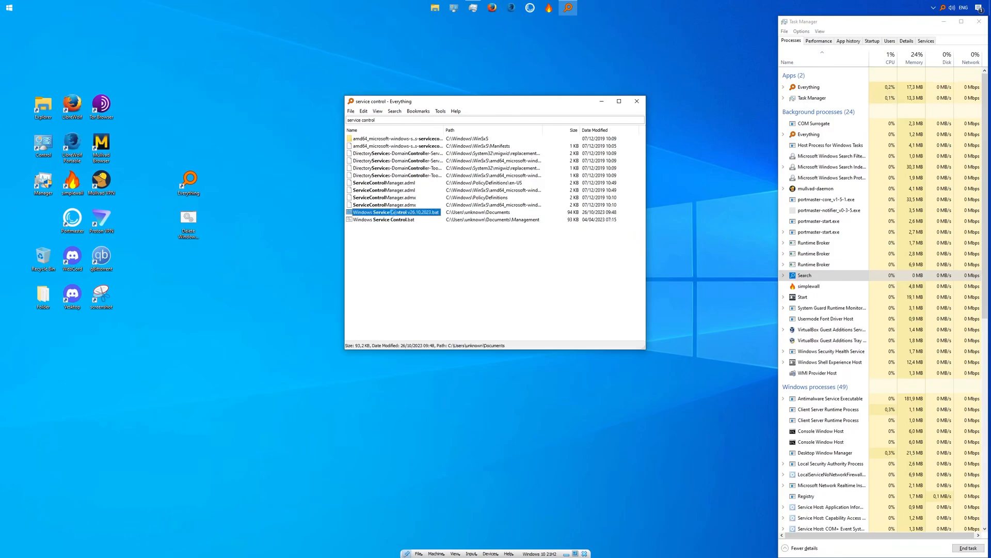
pyautogui.rightClick(393, 213)
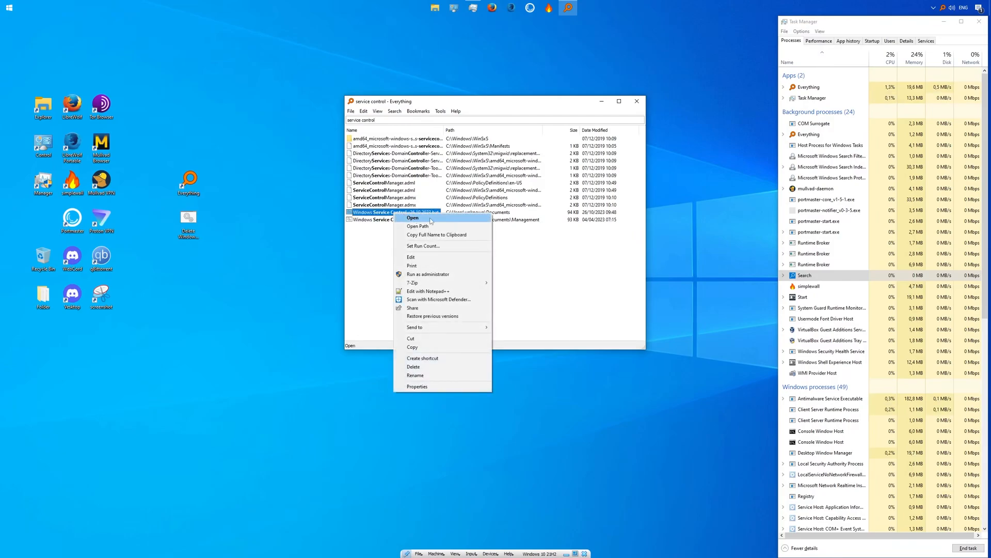
pyautogui.moveTo(431, 226)
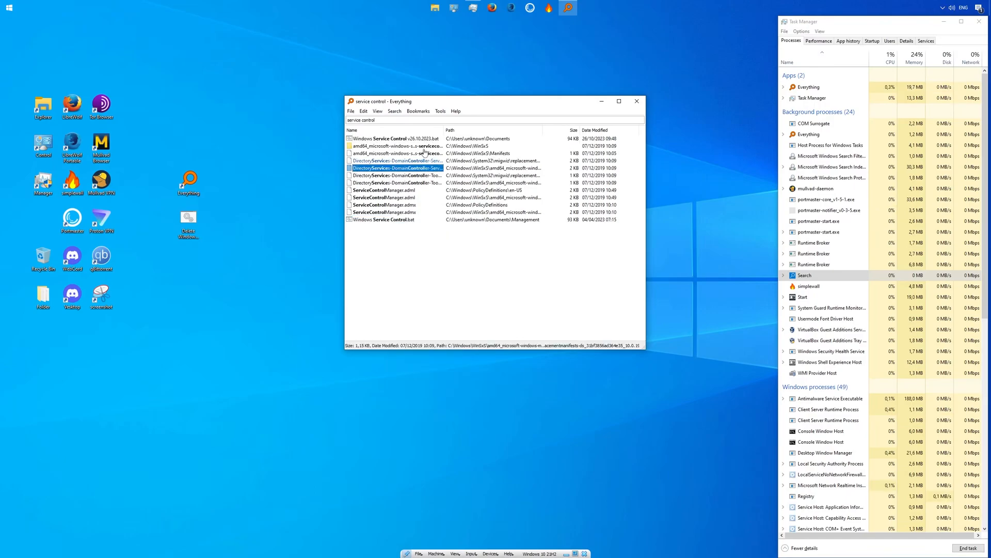
# Run the desktop batch script as administrator and inspect the Windows Search indexer in Task Manager.
pyautogui.click(395, 112)
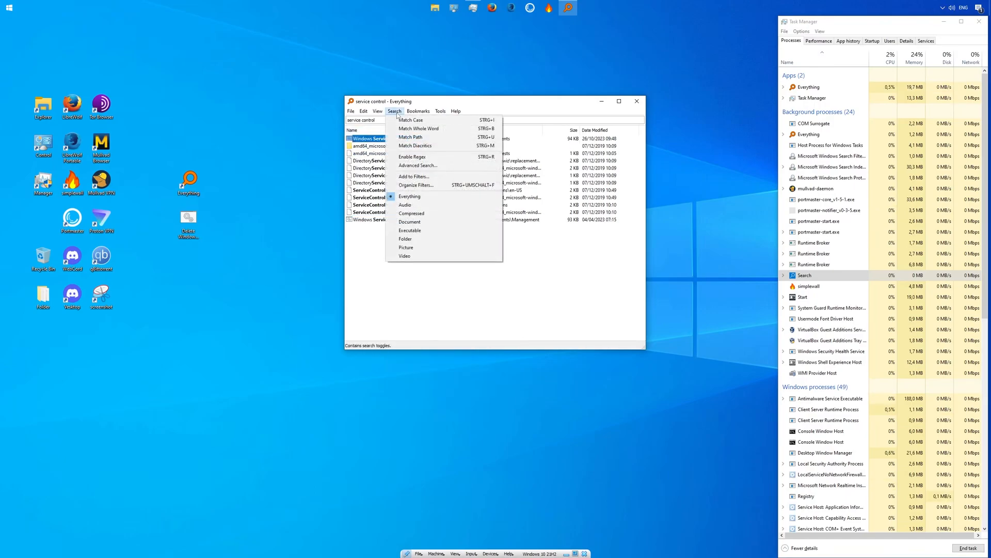
pyautogui.moveTo(425, 200)
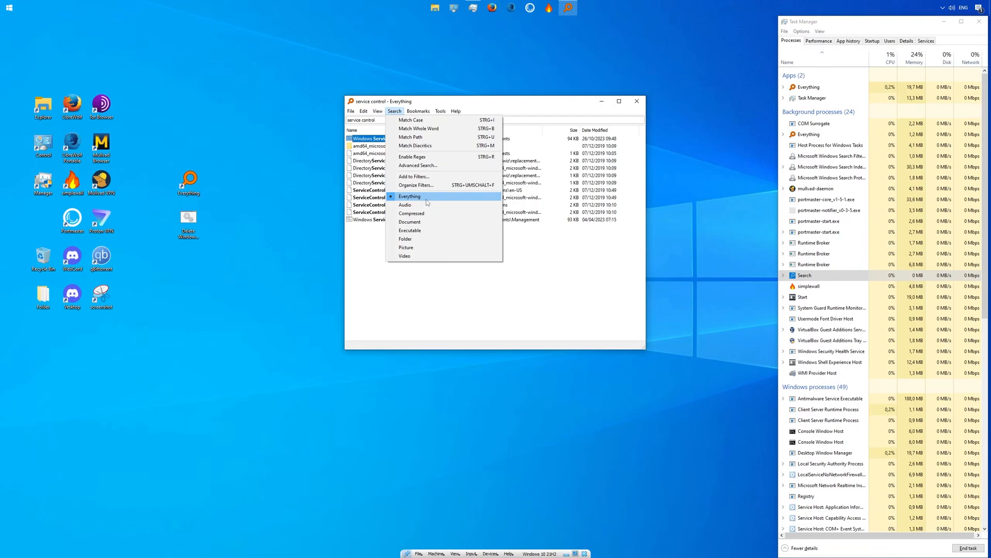
pyautogui.moveTo(422, 205)
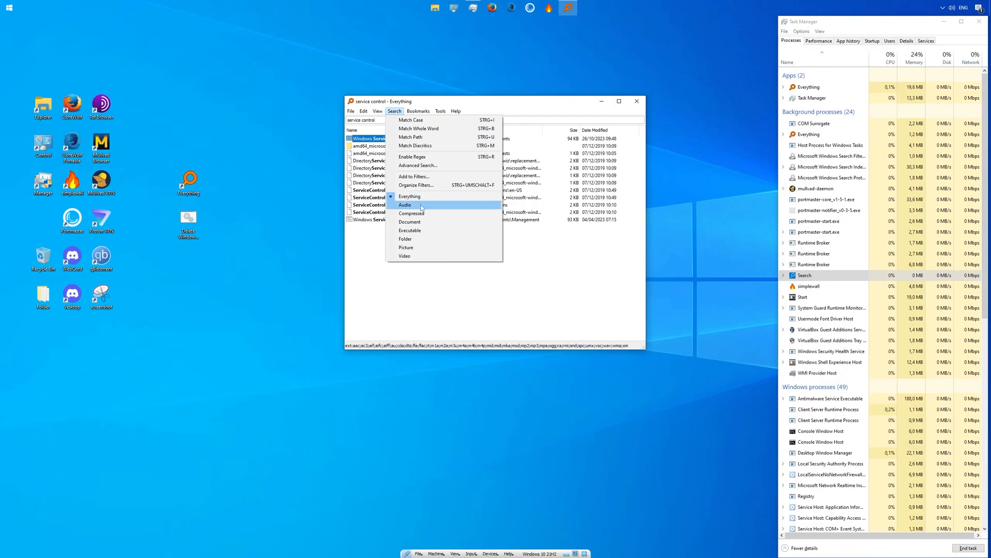
pyautogui.moveTo(425, 221)
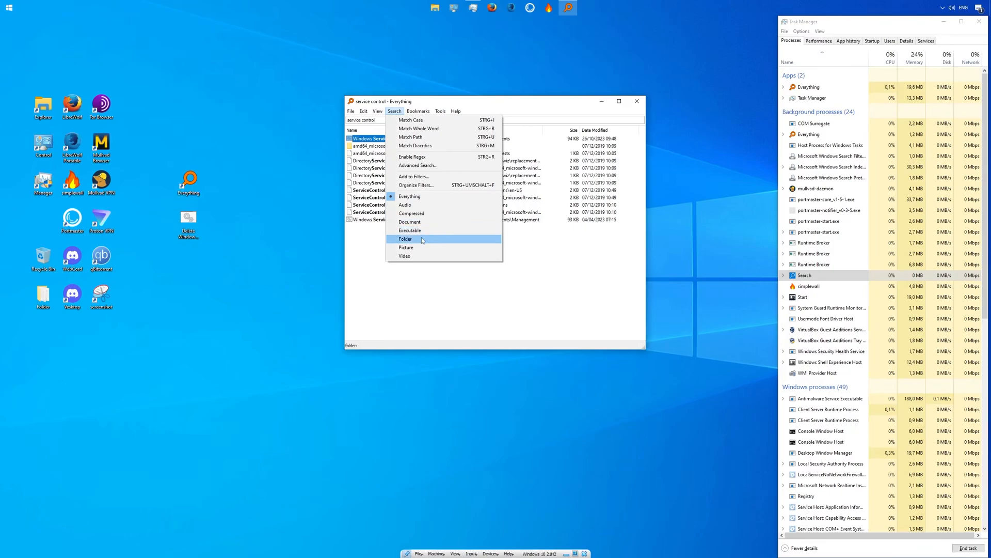
pyautogui.moveTo(419, 256)
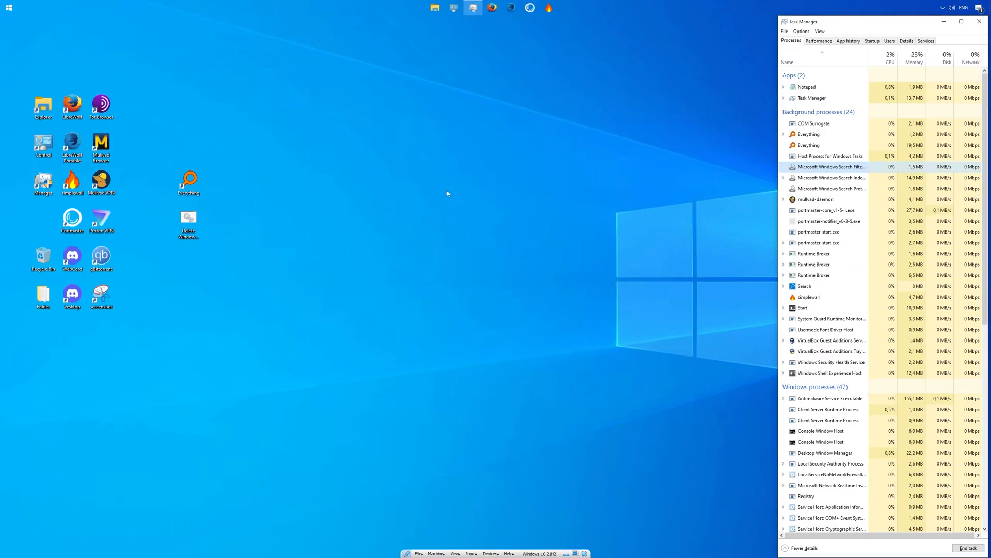
pyautogui.rightClick(188, 217)
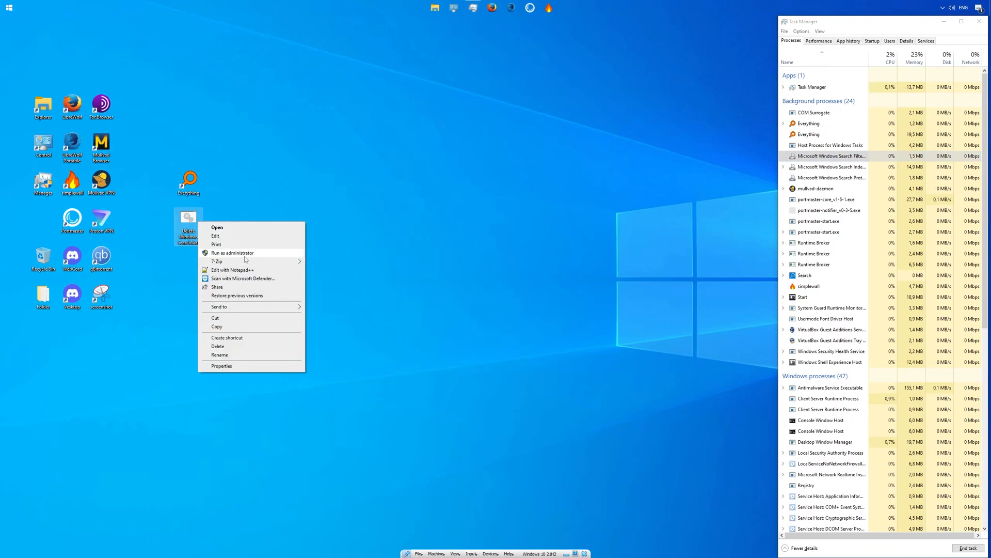
pyautogui.click(232, 252)
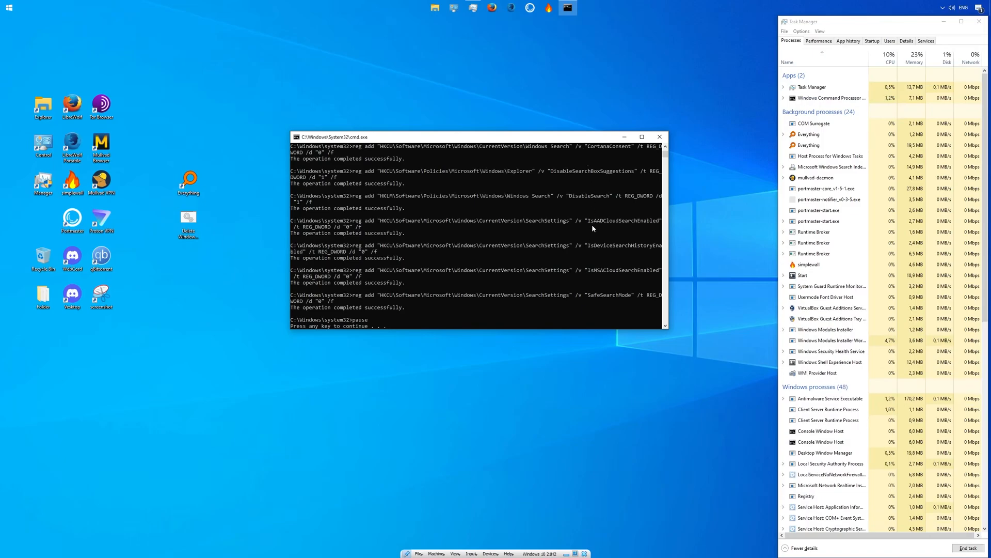
pyautogui.click(785, 167)
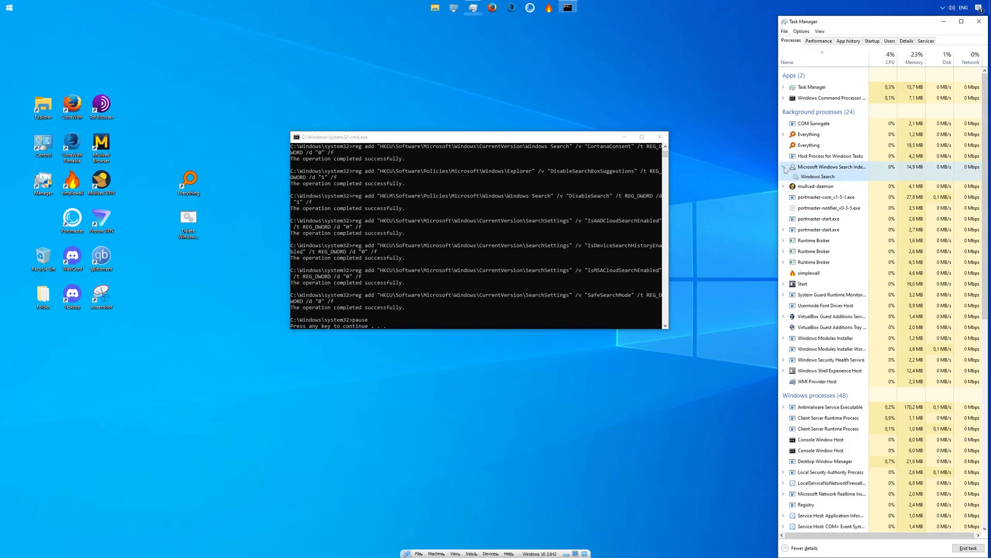